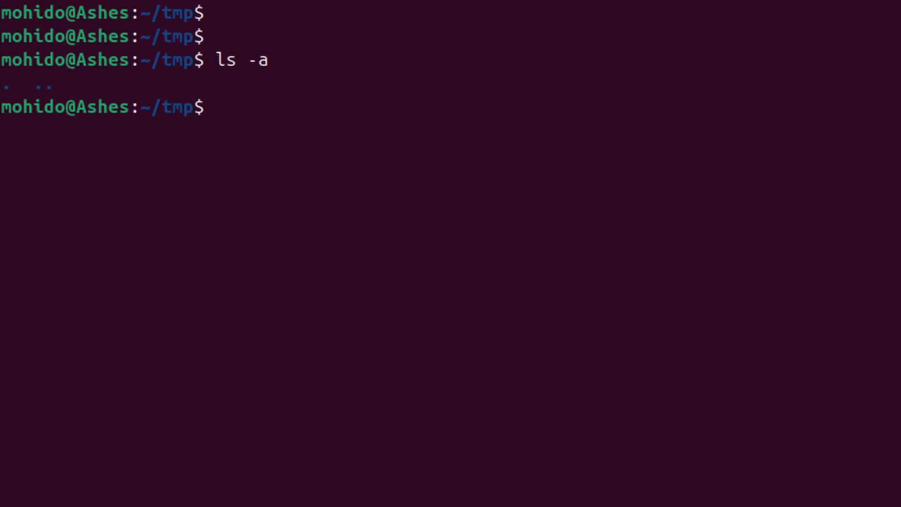
{"action": "type", "text": "ln -s b.txt a.txt"}
{"action": "type", "text": "ls -a"}
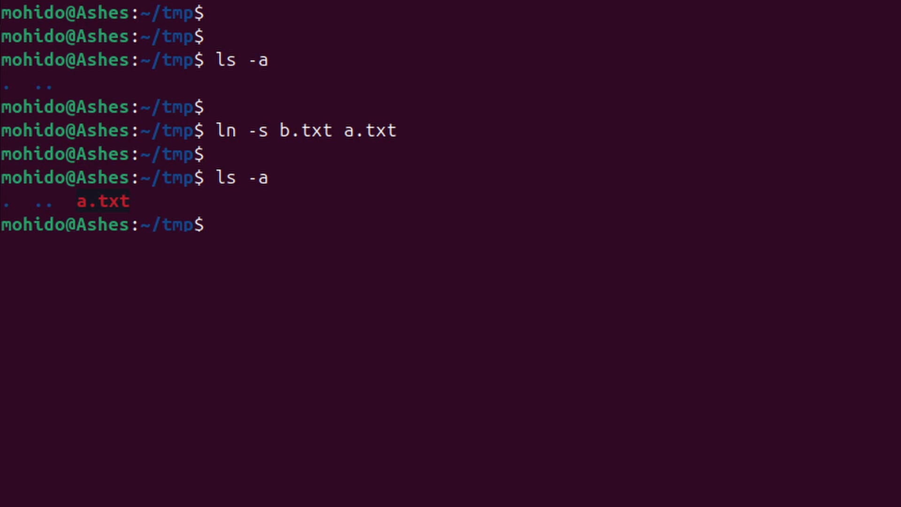
{"action": "type", "text": "ln -s a.txt b.txt"}
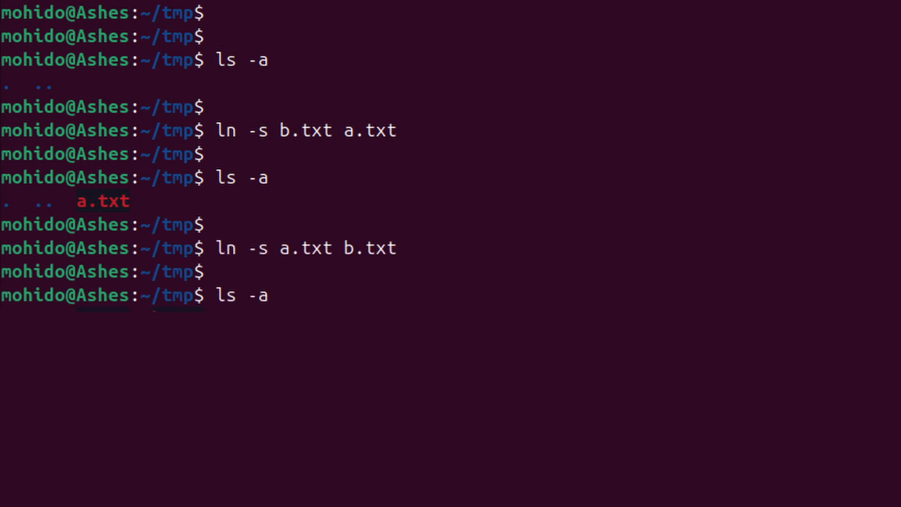